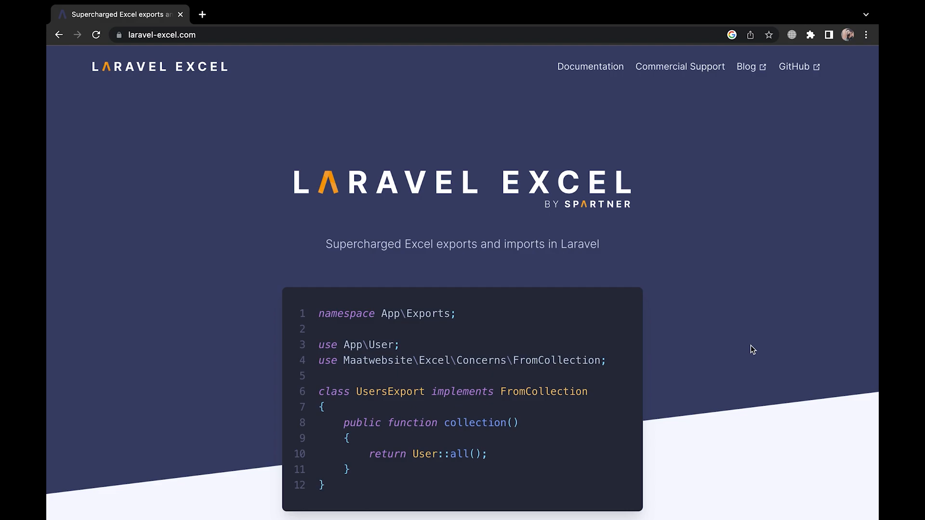
# Step: Run composer create-project laravel/laravel laravel-excel and wait for its dependencies to install
pyautogui.scroll(-3)
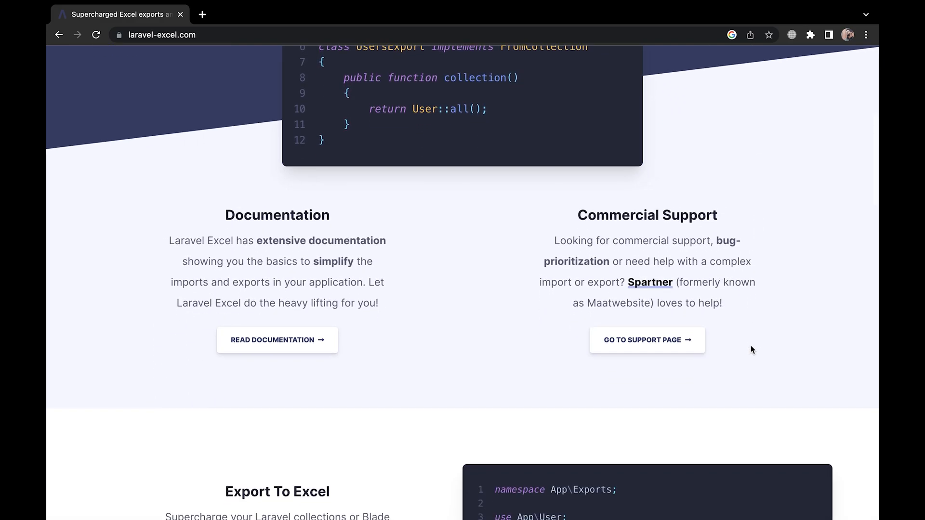
pyautogui.scroll(-3)
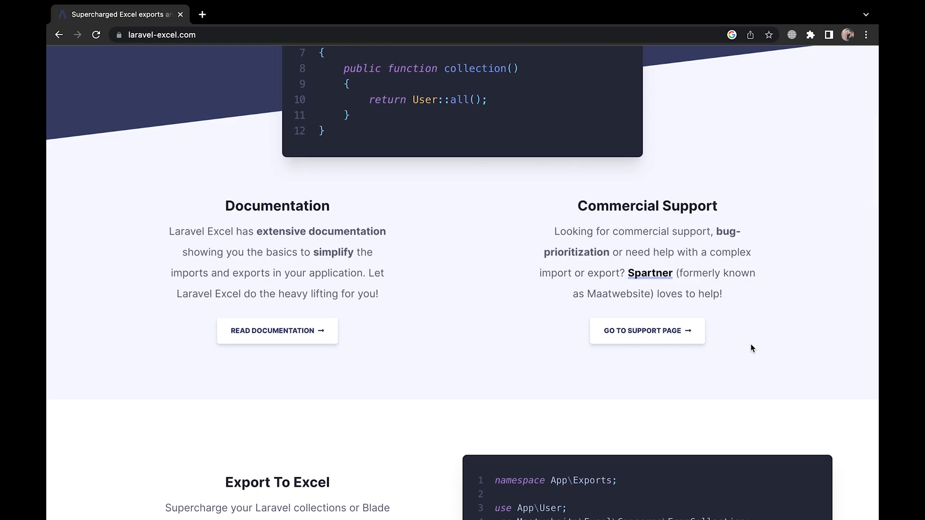
pyautogui.scroll(-3)
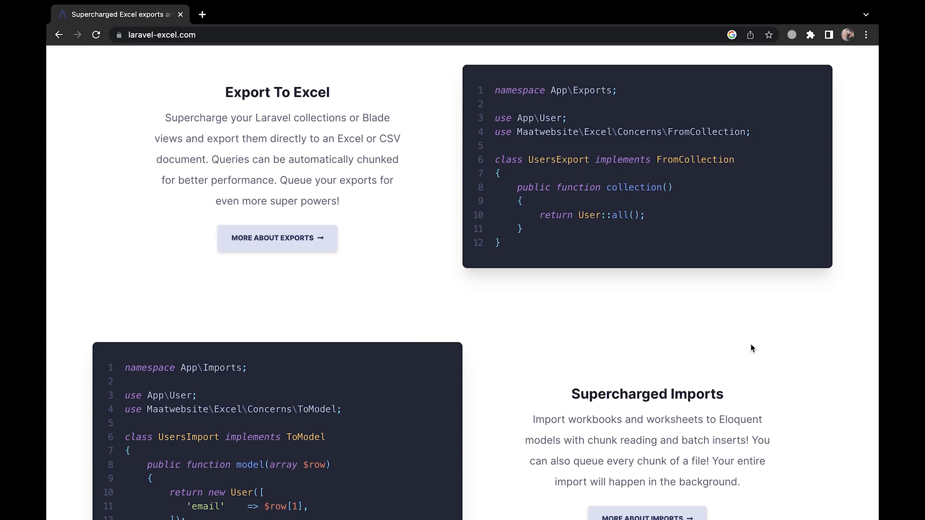
pyautogui.scroll(-3)
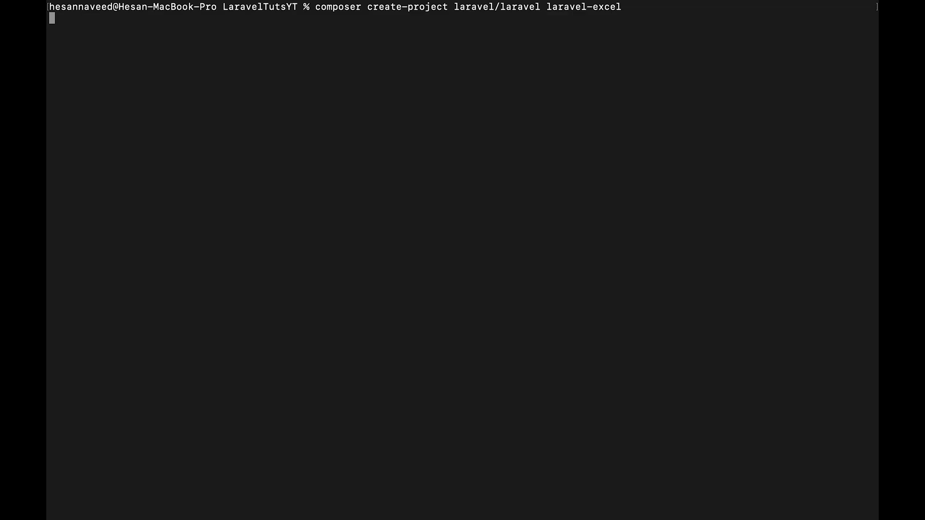
pyautogui.press('Return')
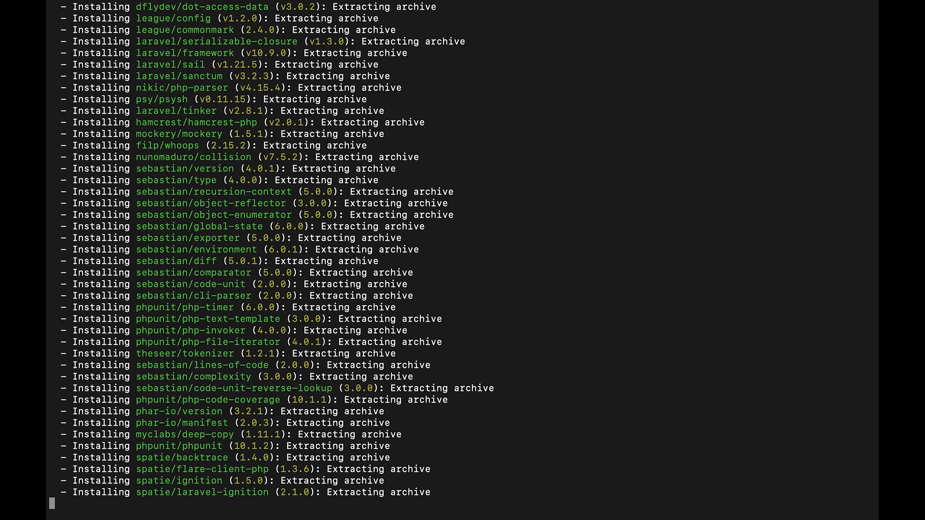
pyautogui.scroll(-3)
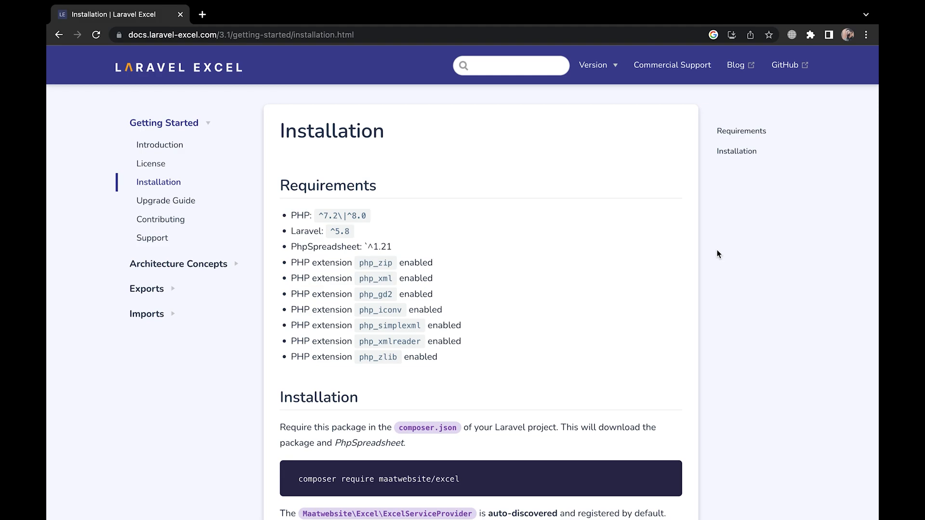
# Step: Highlight the Laravel ^5.8 version requirement on the Laravel Excel installation page
pyautogui.doubleClick(340, 231)
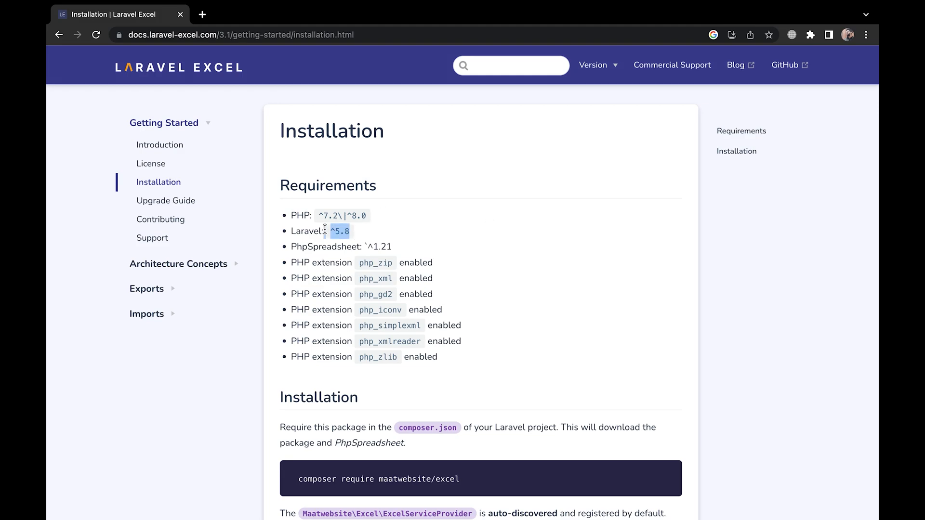
pyautogui.moveTo(438, 222)
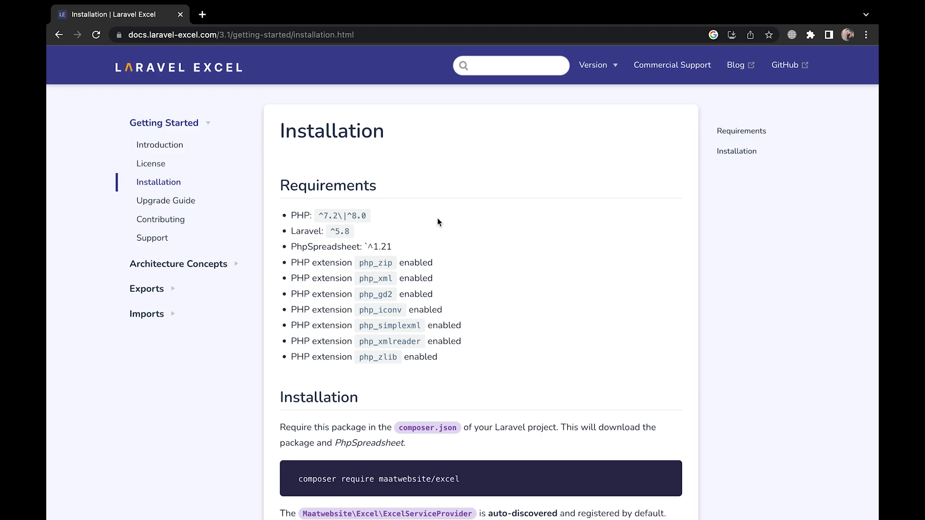
pyautogui.moveTo(447, 358)
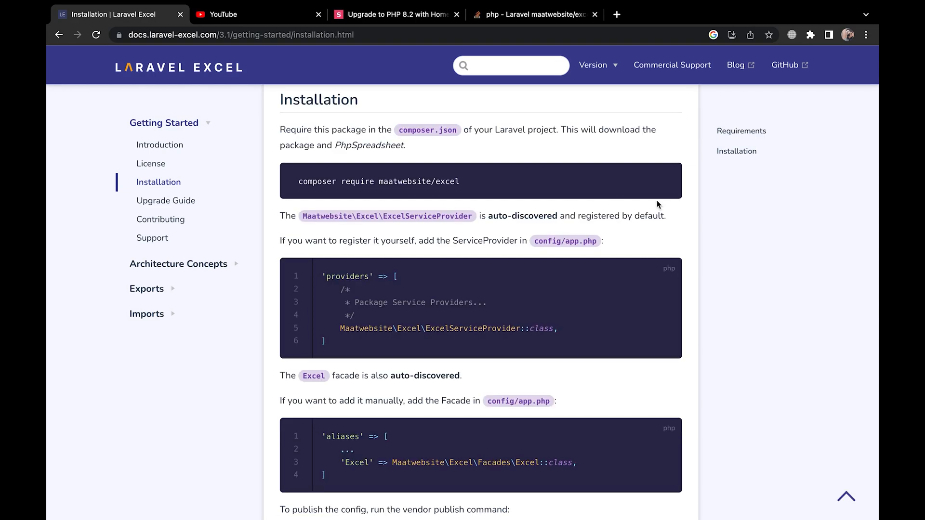
pyautogui.moveTo(492, 192)
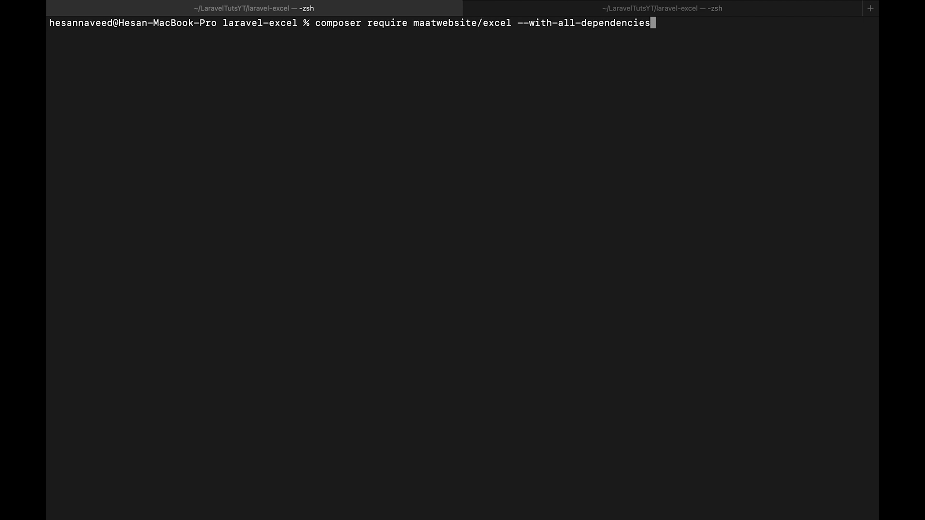
# Step: Run composer require maatwebsite/excel --with-all-dependencies in the laravel-excel project
pyautogui.press('Return')
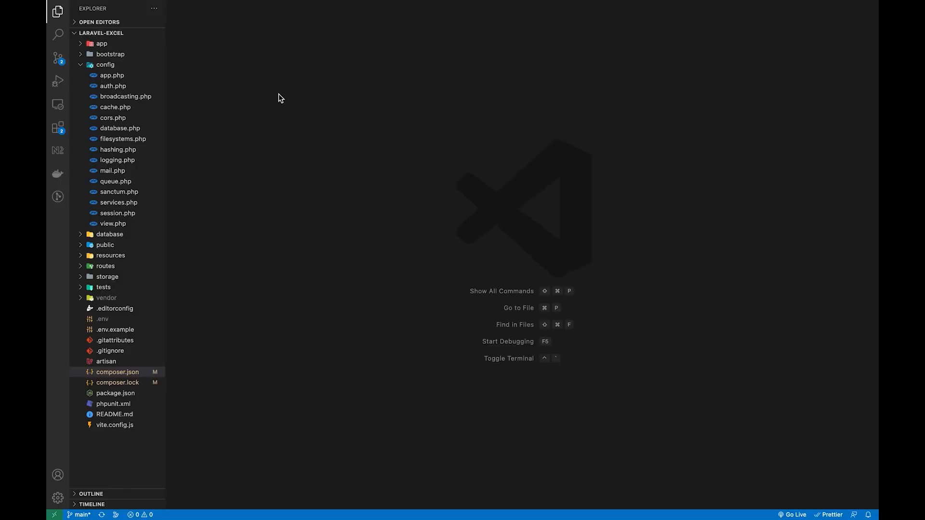
# Step: Add ExcelServiceProvider and the 'Excel' facade alias to config/app.php, then publish config/excel.php
pyautogui.click(113, 75)
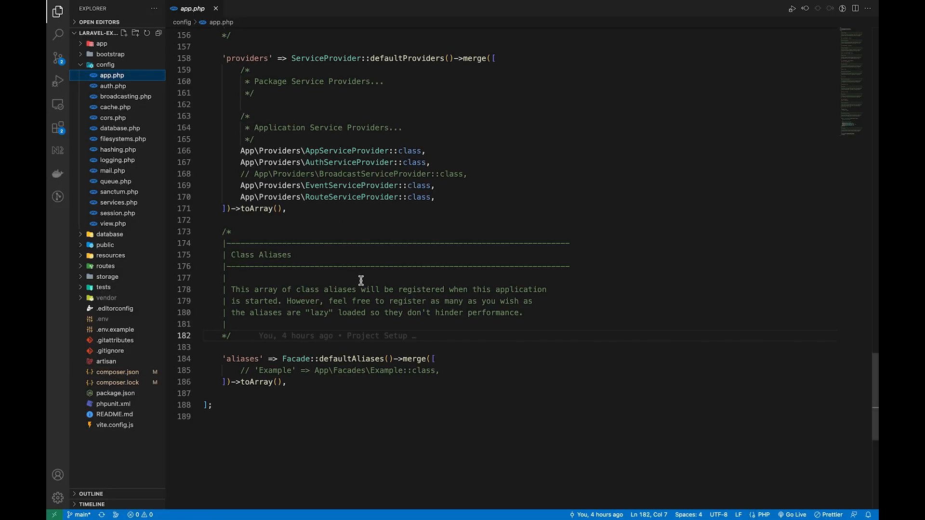
pyautogui.moveTo(379, 220)
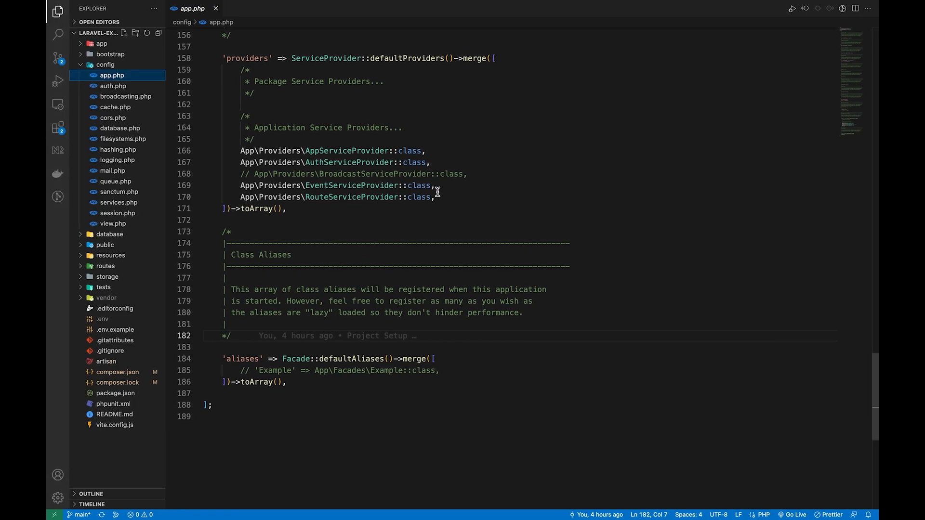
pyautogui.write('Maatwebsite\\Excel\\ExcelServiceProvider::class,')
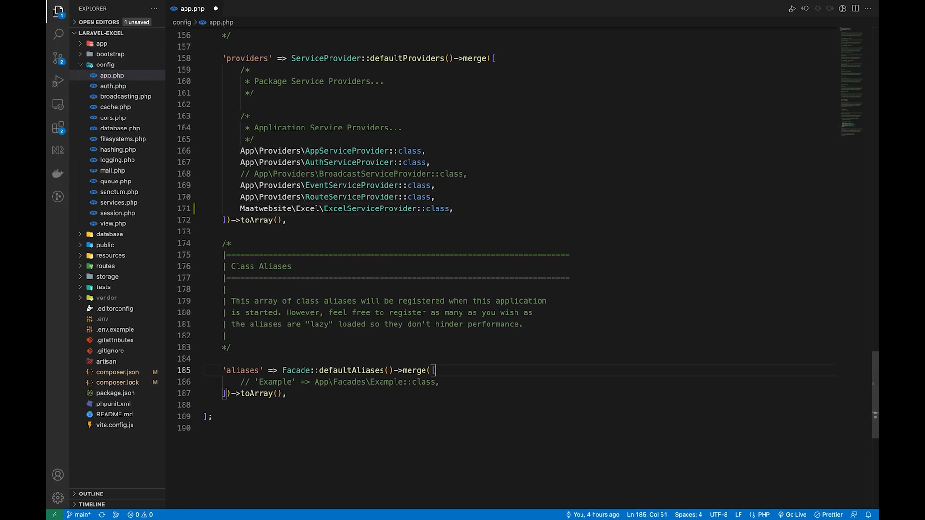
pyautogui.write("'Excel' => Maatwebsite\\Excel\\Facades\\Excel::class,")
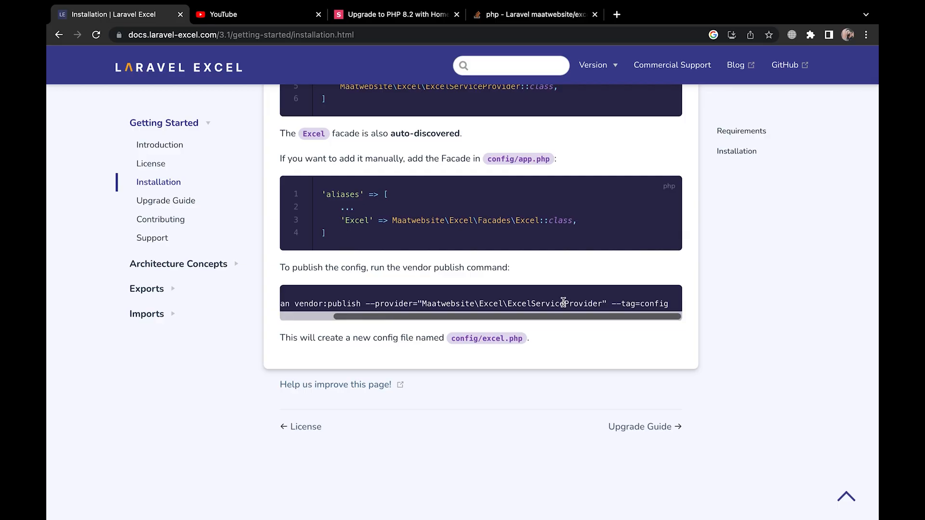
pyautogui.tripleClick(472, 303)
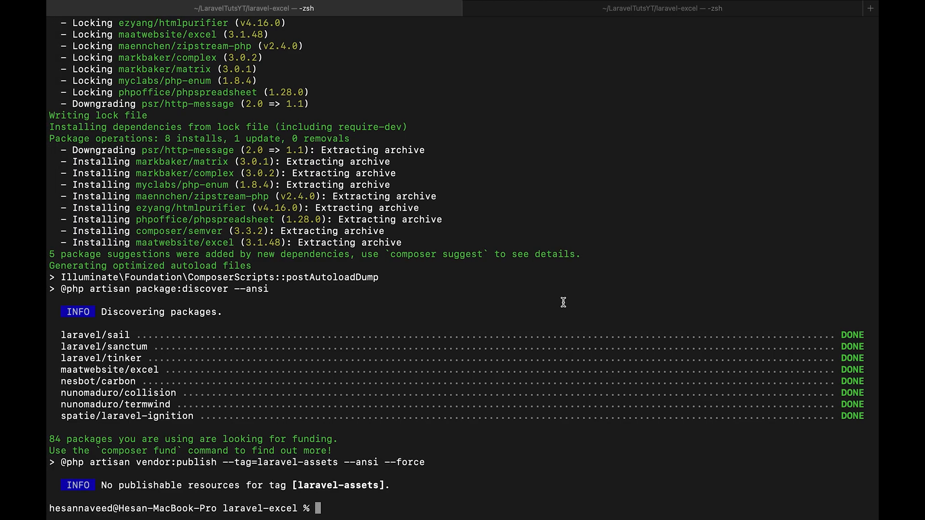
pyautogui.press('Return')
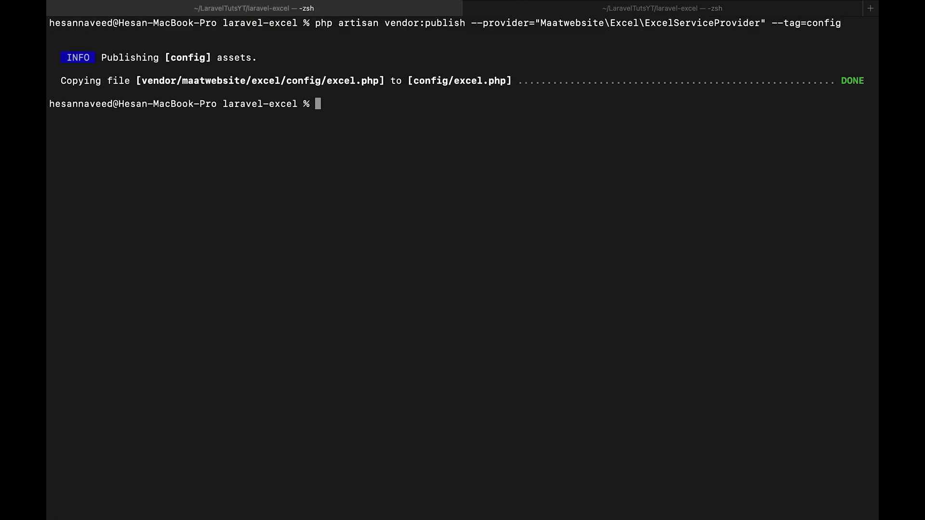